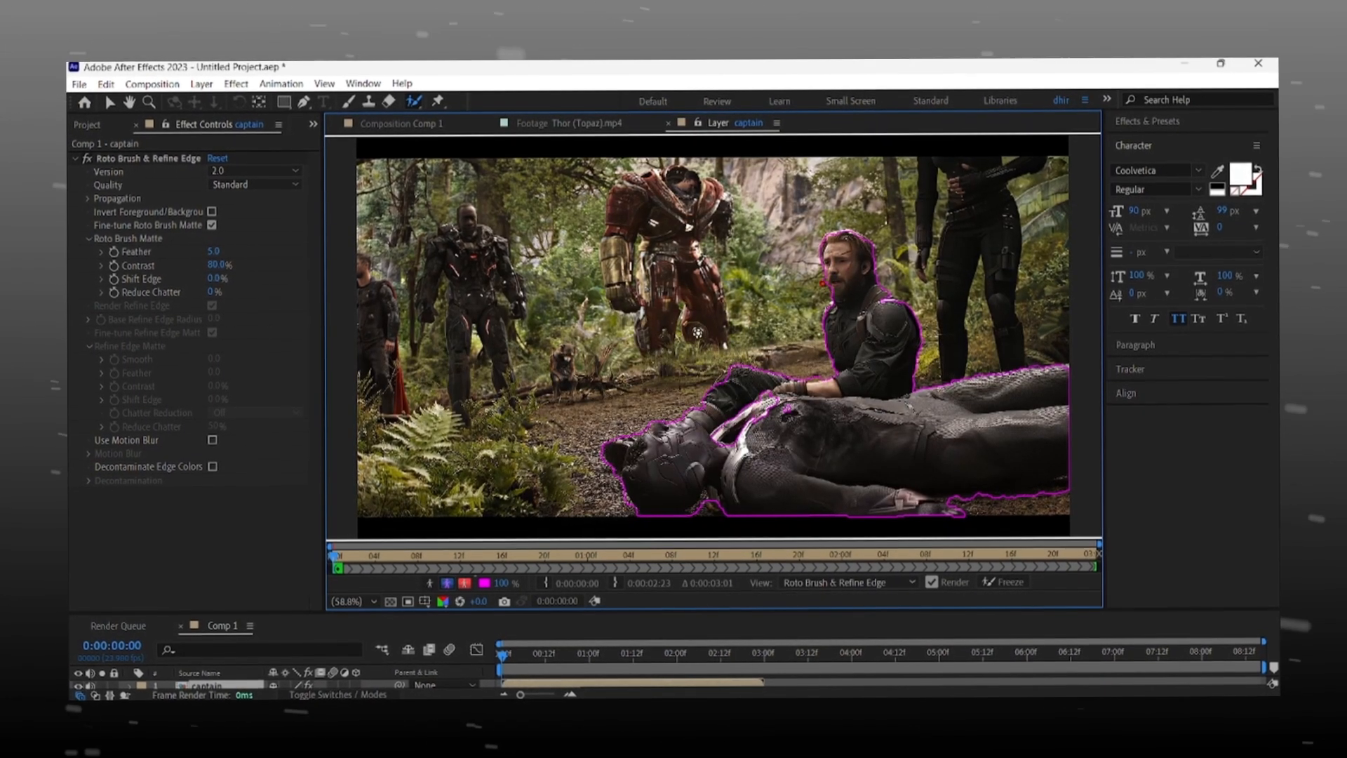
Switch from the Roto Brush layer view back to the Comp 1 composition to see the cut-out result.
click(997, 581)
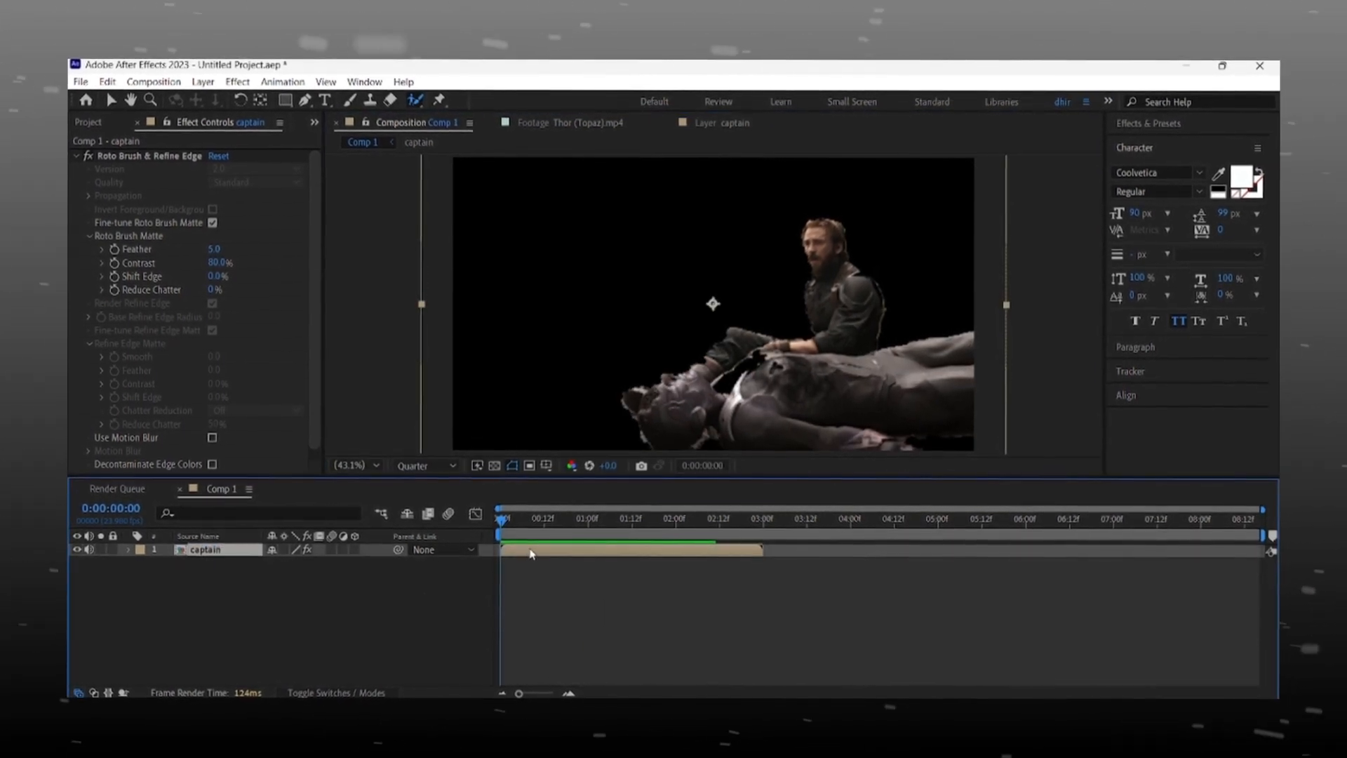
Duplicate the captain layer with Ctrl+D and rename the top roto-brushed copy 'rotobrush'.
key(ctrl+d)
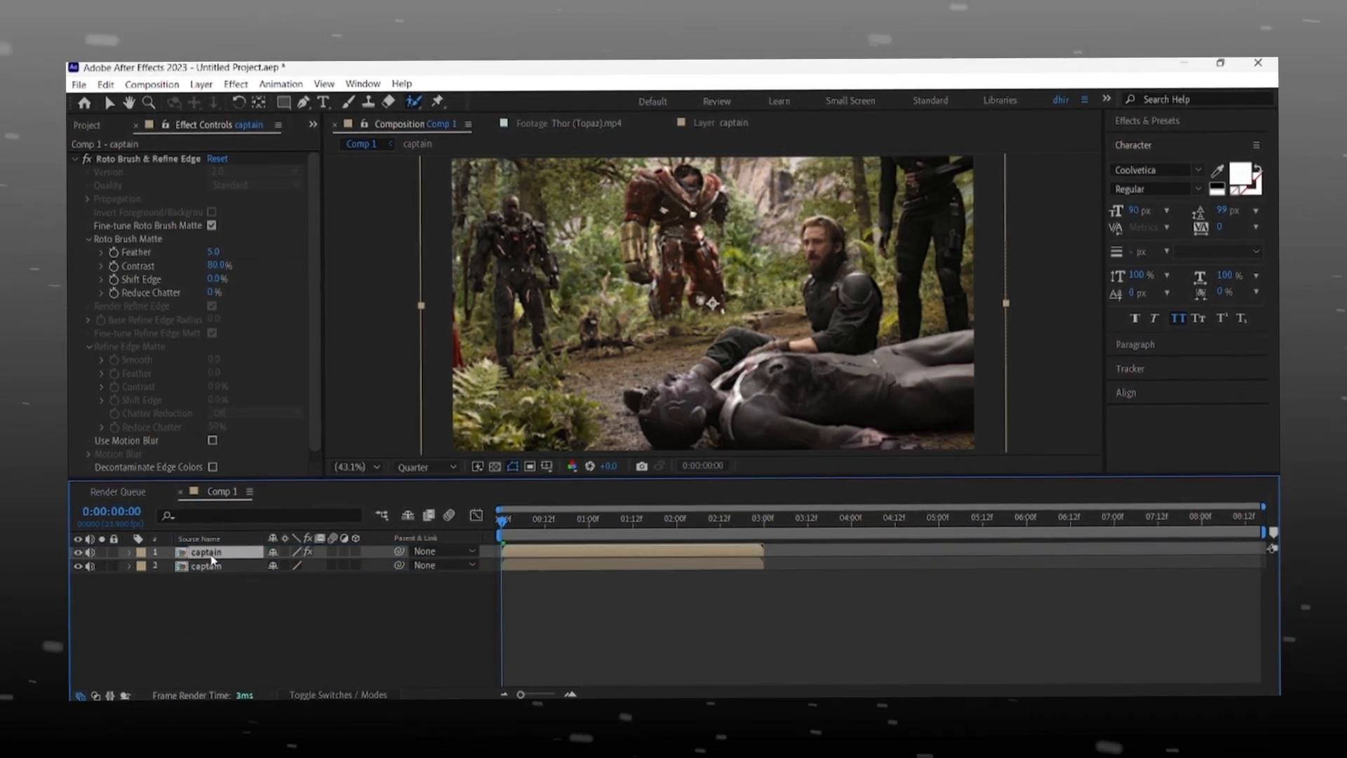
double_click(205, 551)
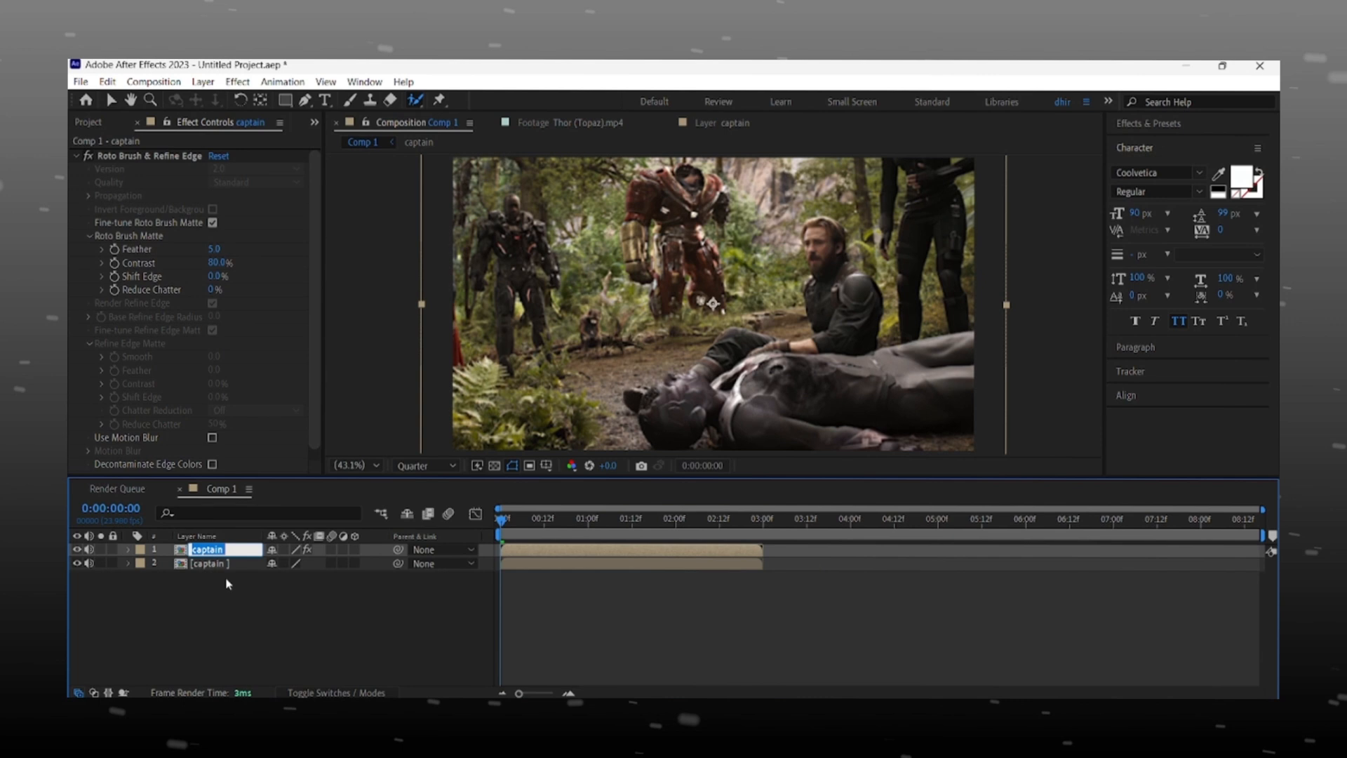
text(rotobrush)
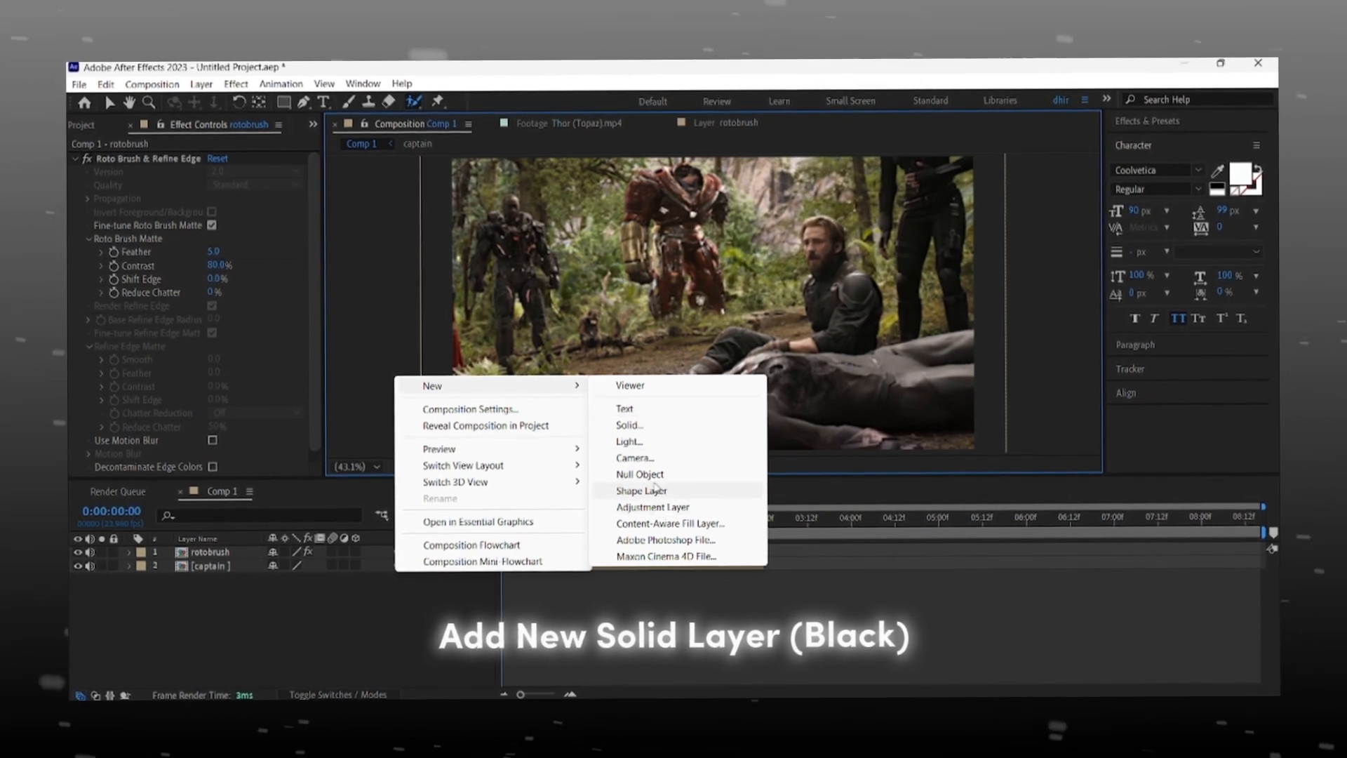
Create a new black solid sized to the composition on top of the layer stack.
click(629, 424)
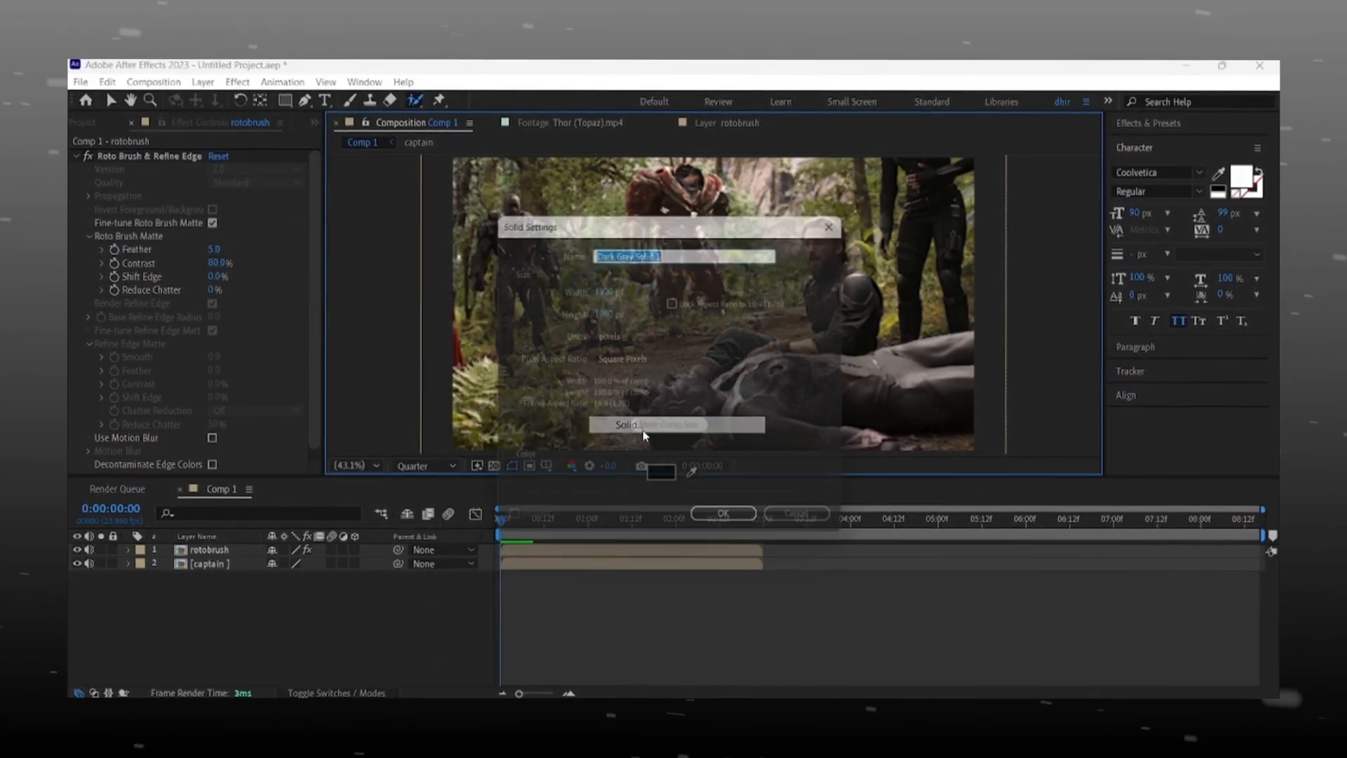
click(721, 514)
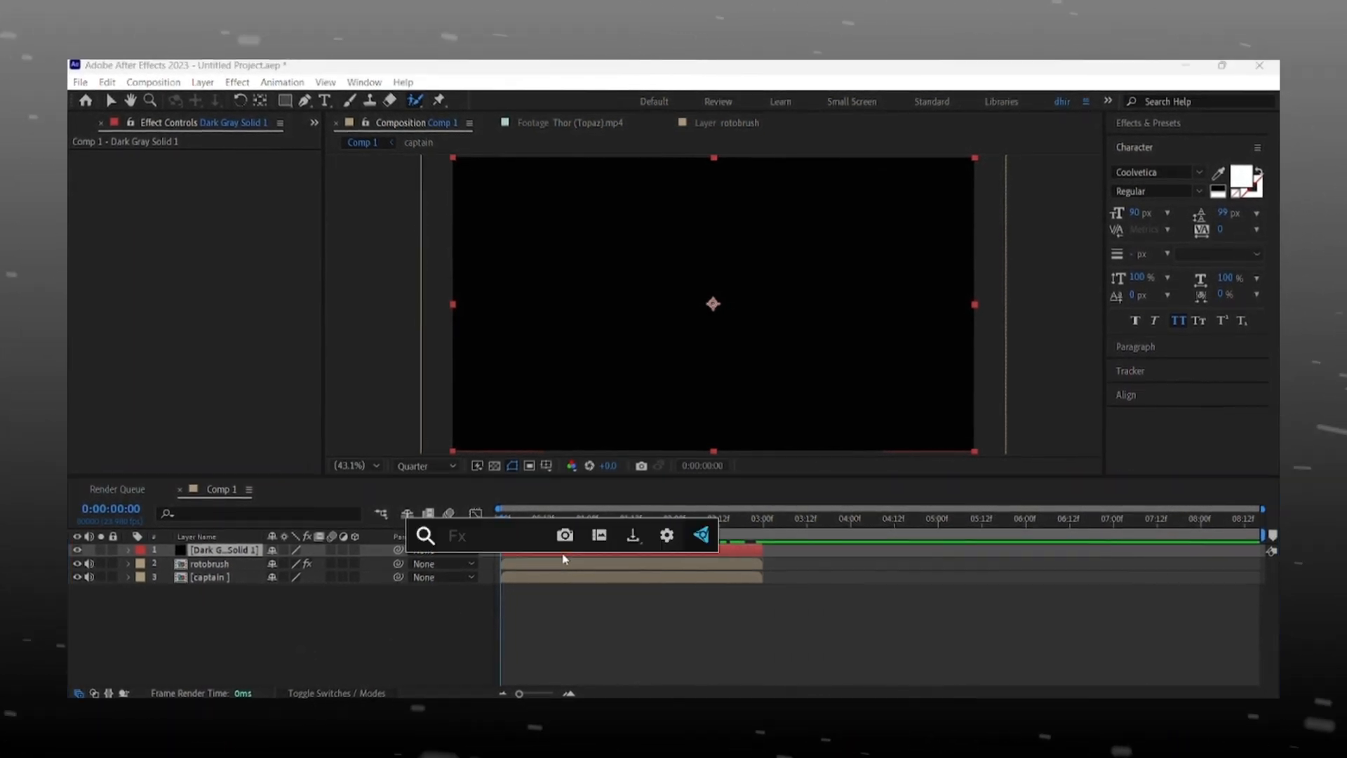
Find CC Jaws by searching 'cc jaw' and apply it to the black solid.
text(cc jaw)
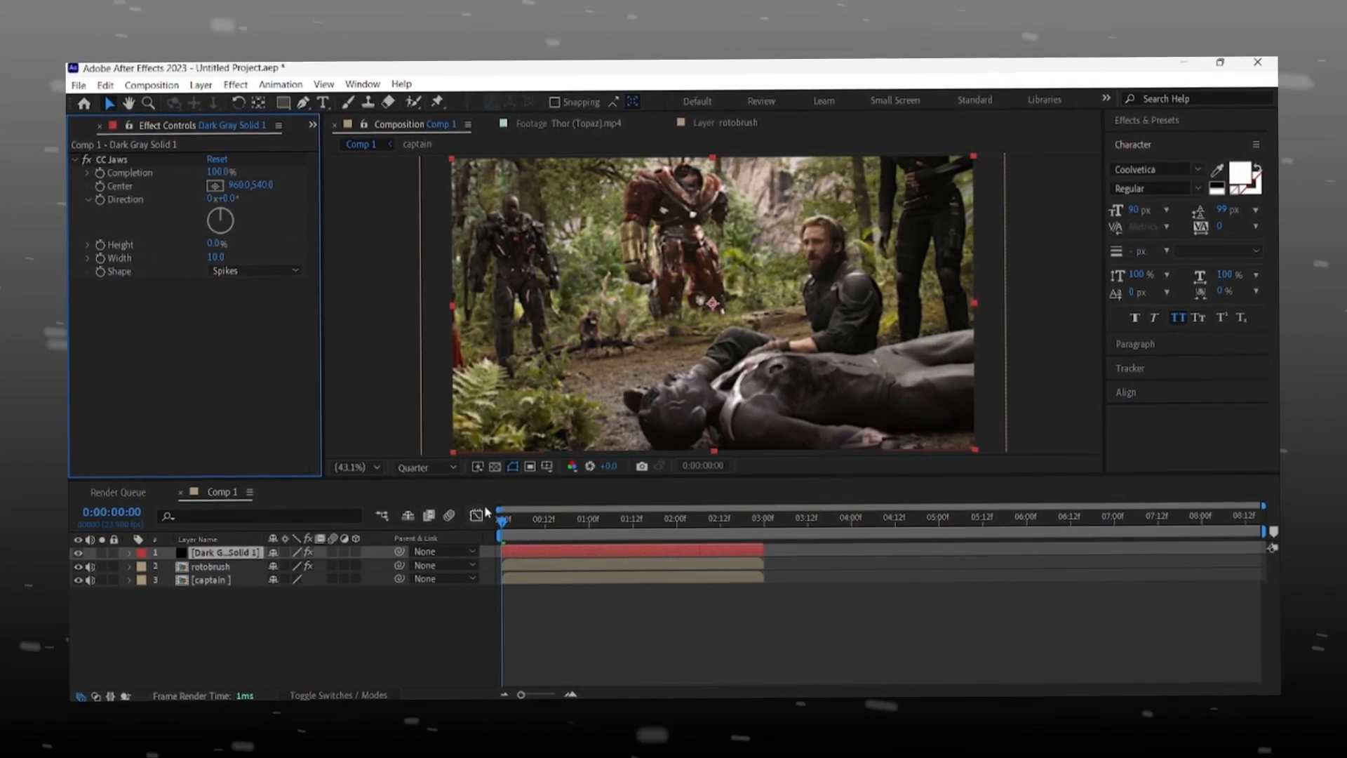
click(627, 518)
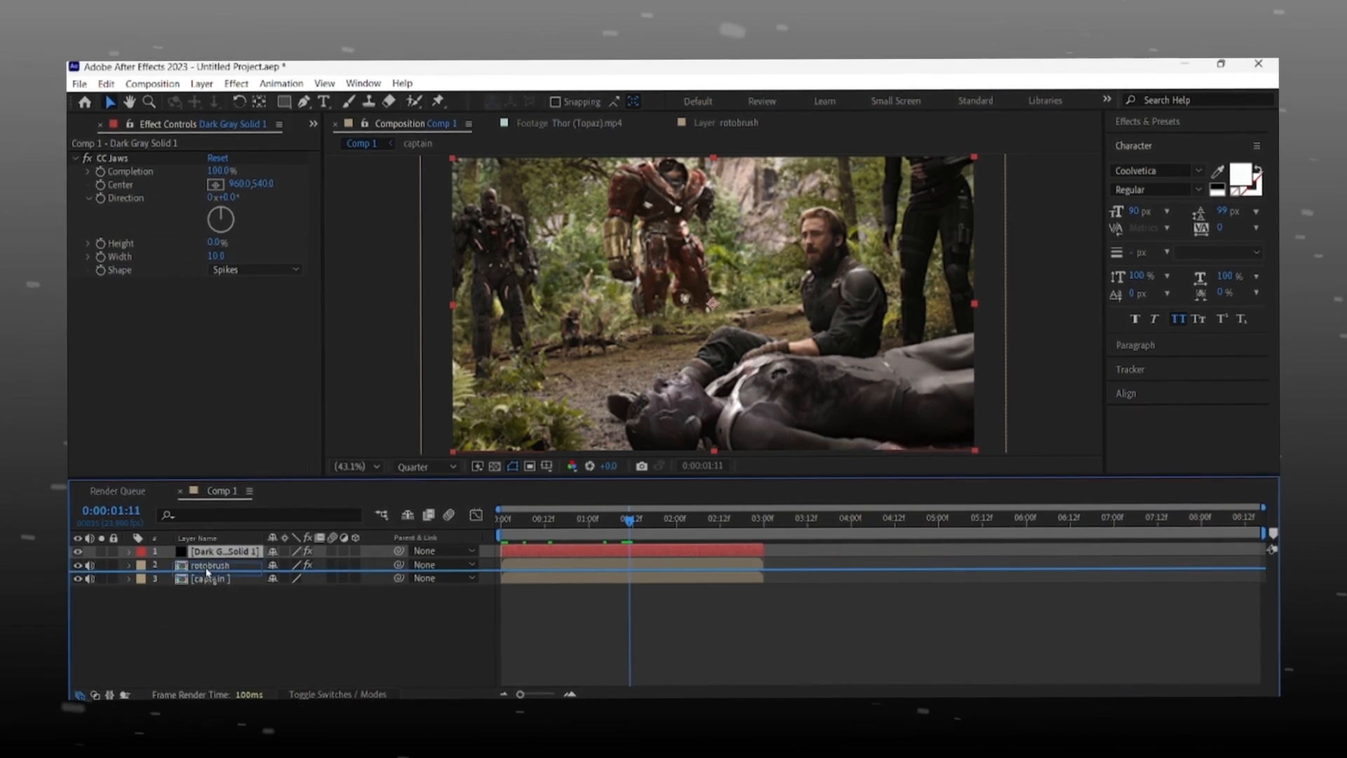
Drag the rotobrush layer above Dark Gray Solid 1 in the timeline.
drag(211, 564, 210, 548)
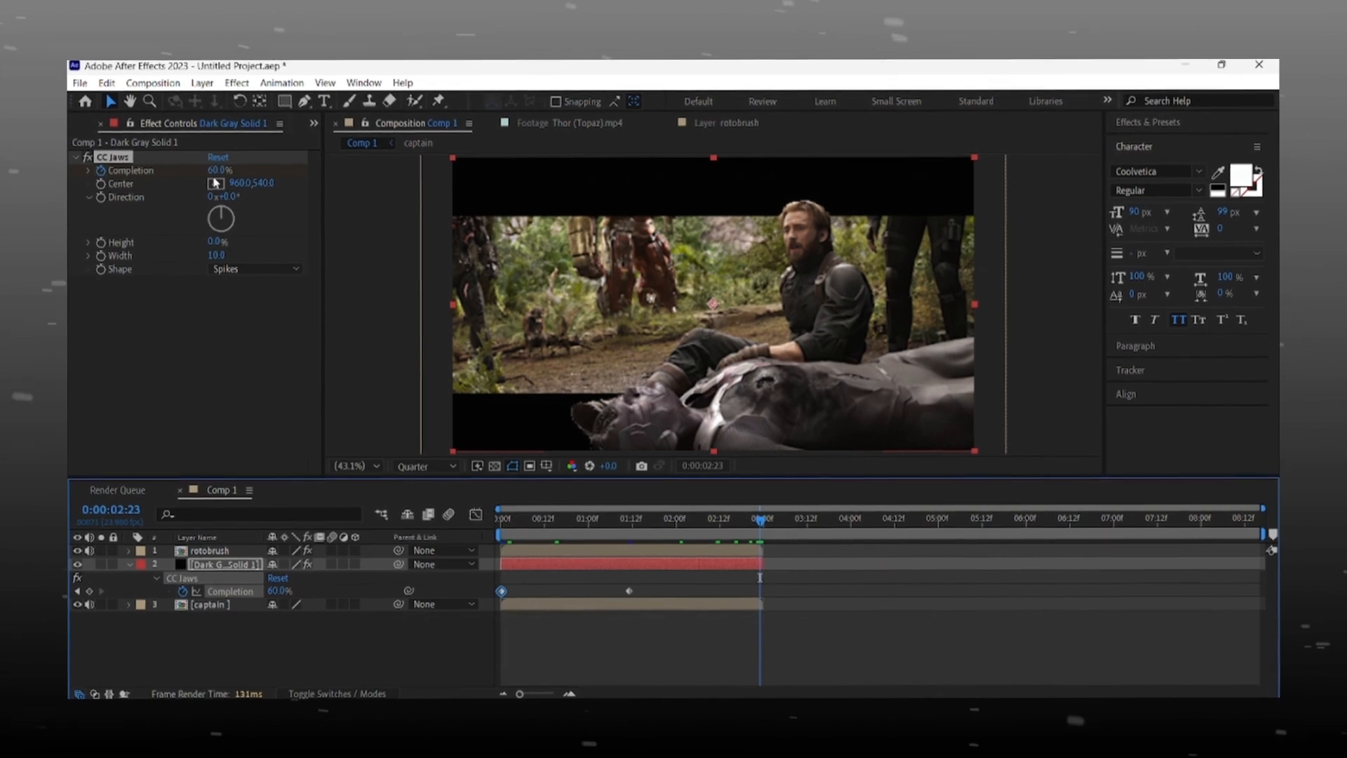
Set the final Completion keyframe to 100 and switch to the speed graph to ease the keyframes.
text(100)
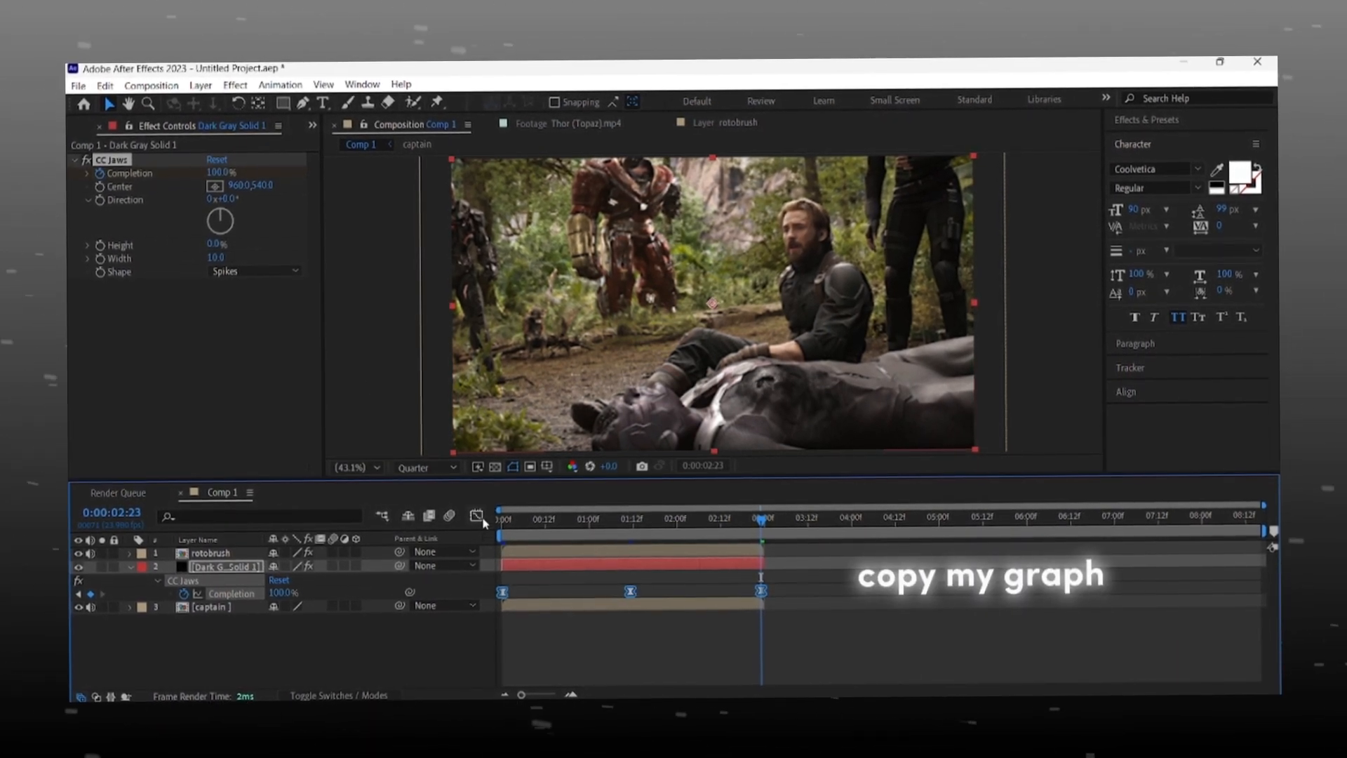
click(476, 514)
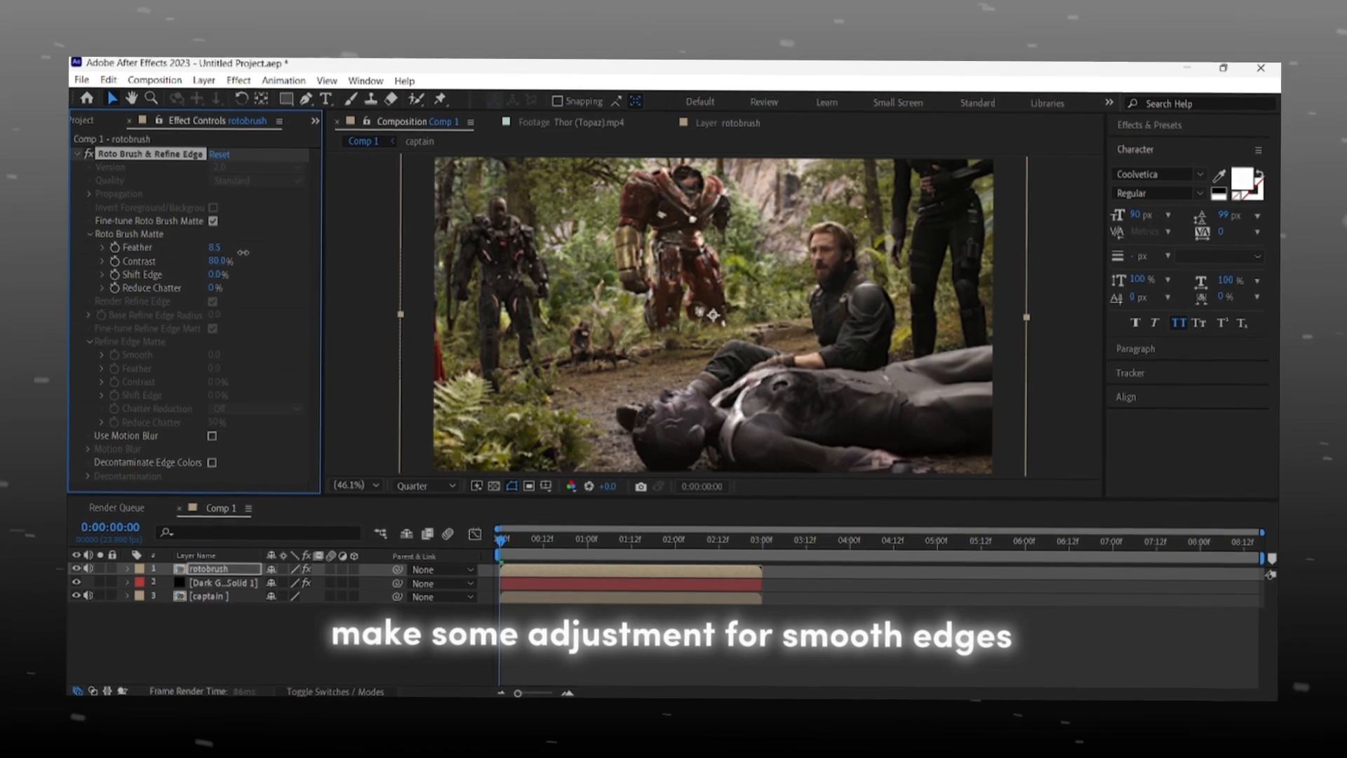
Change the Composition panel preview resolution from Quarter to Full.
click(424, 490)
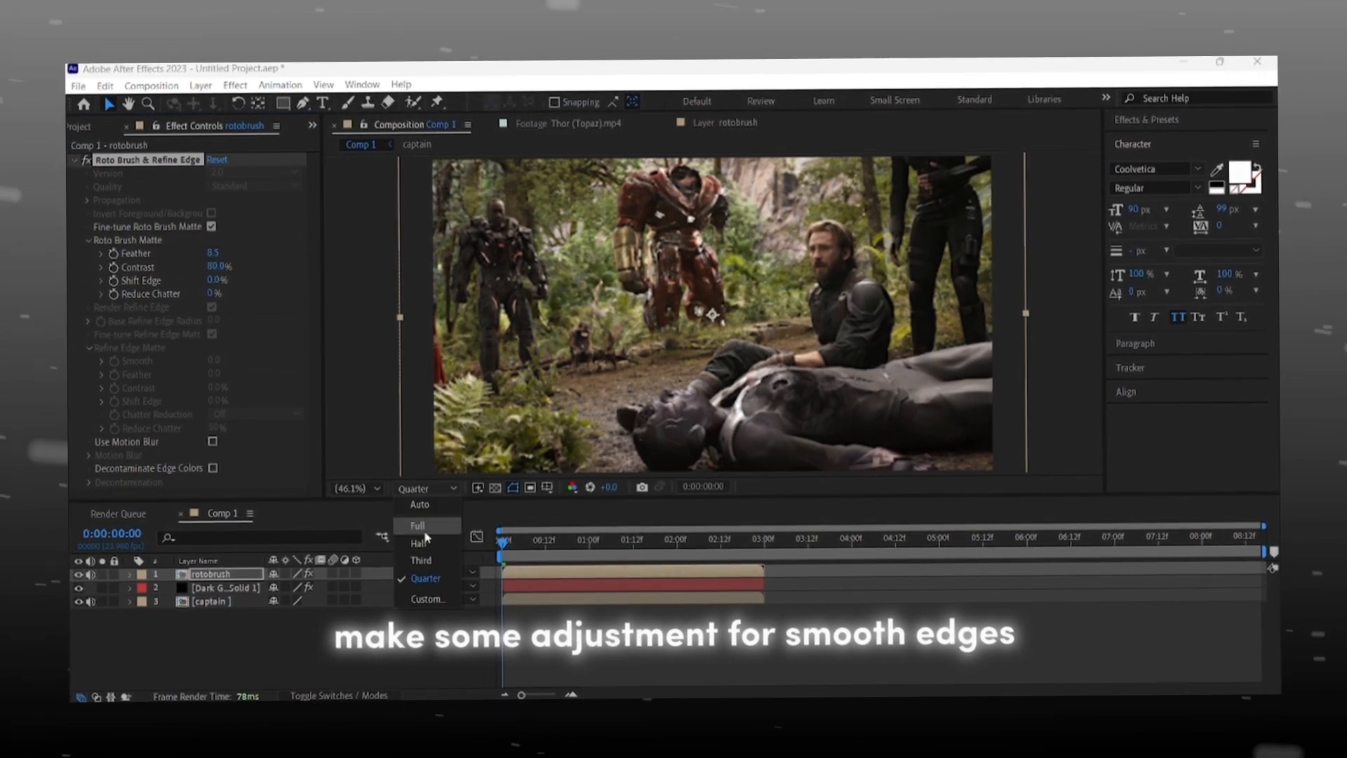
click(418, 525)
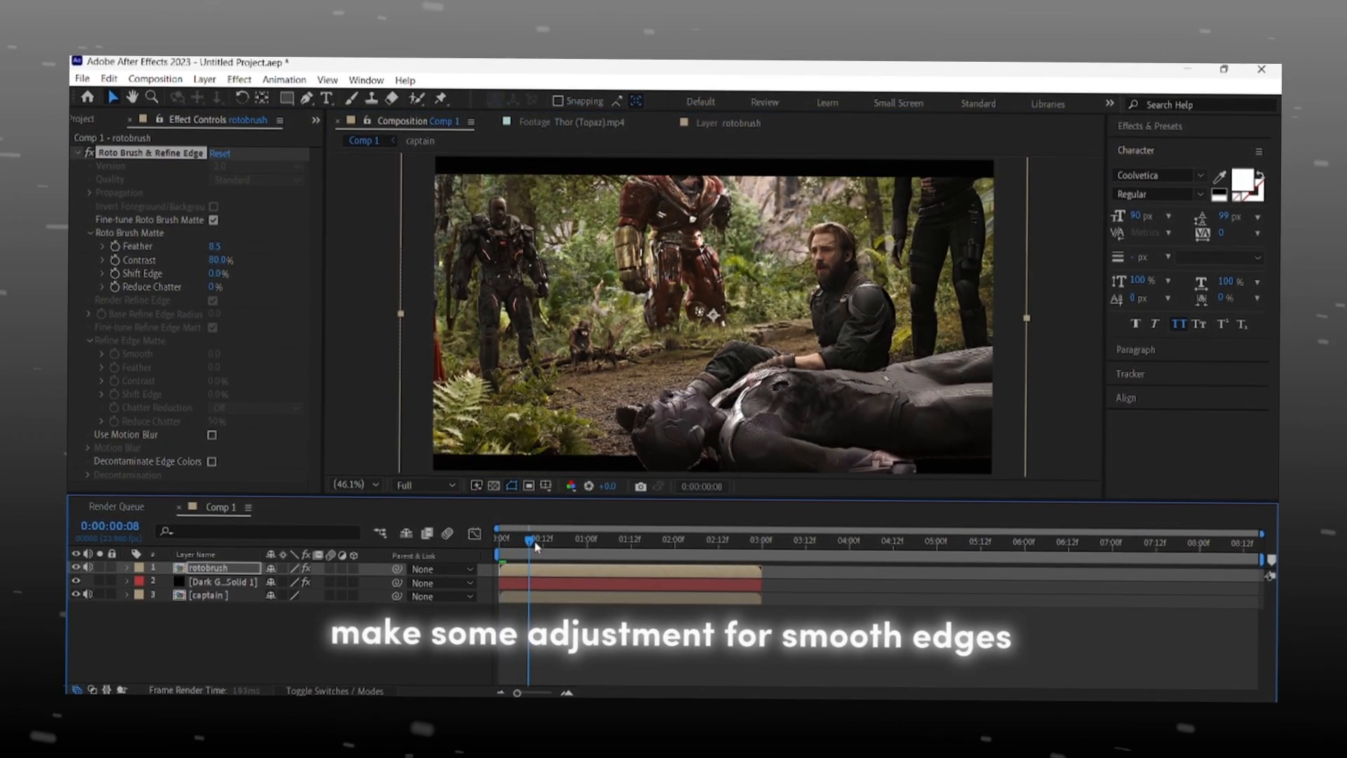